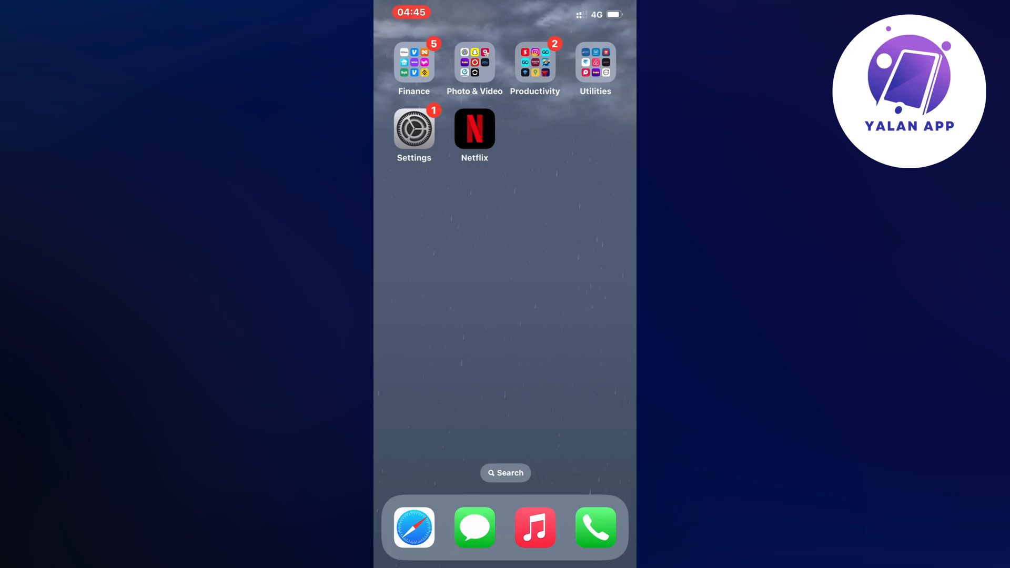
# Launch Settings from the Home Screen icon
pyautogui.click(414, 129)
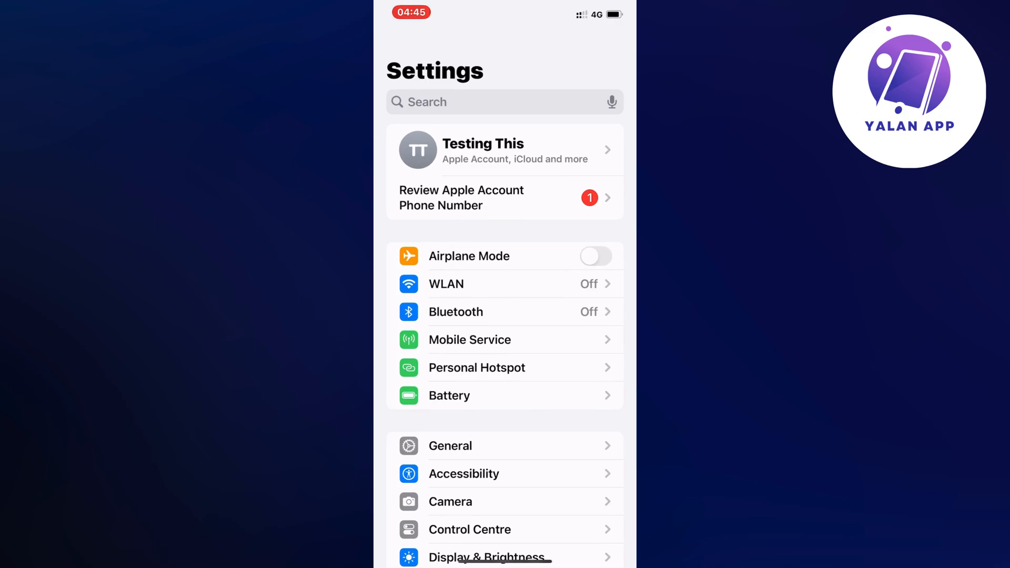
# Scroll down the Settings list to reach the General entry
pyautogui.scroll(-3)
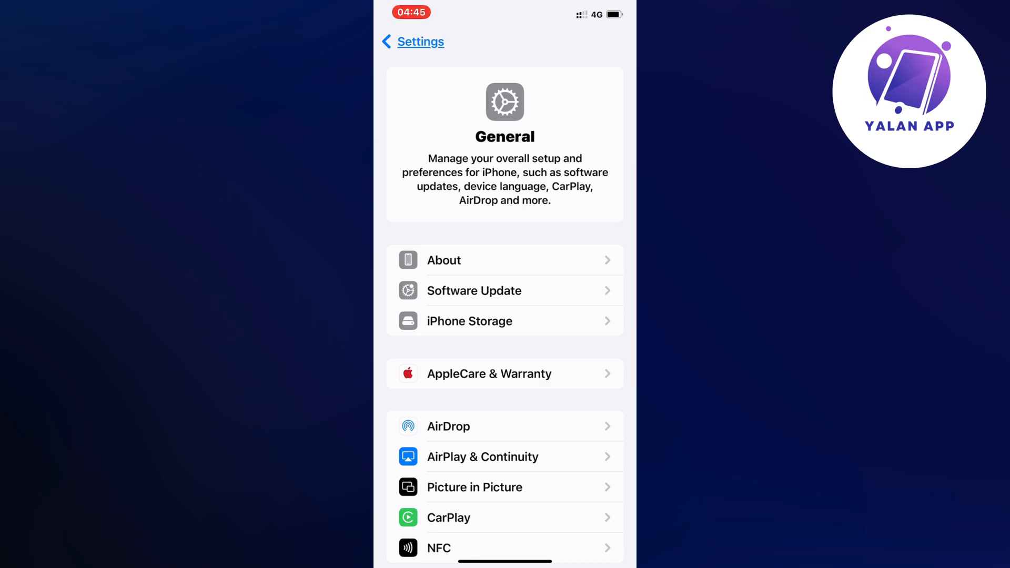
pyautogui.scroll(-3)
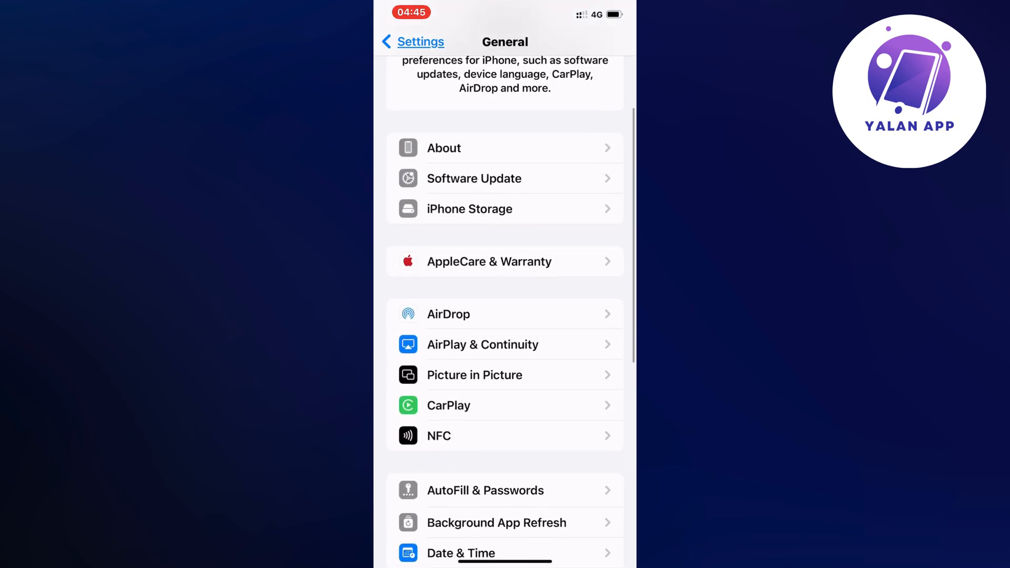
# Show the iPhone Storage breakdown and filter its app list by searching "Net"
pyautogui.click(470, 208)
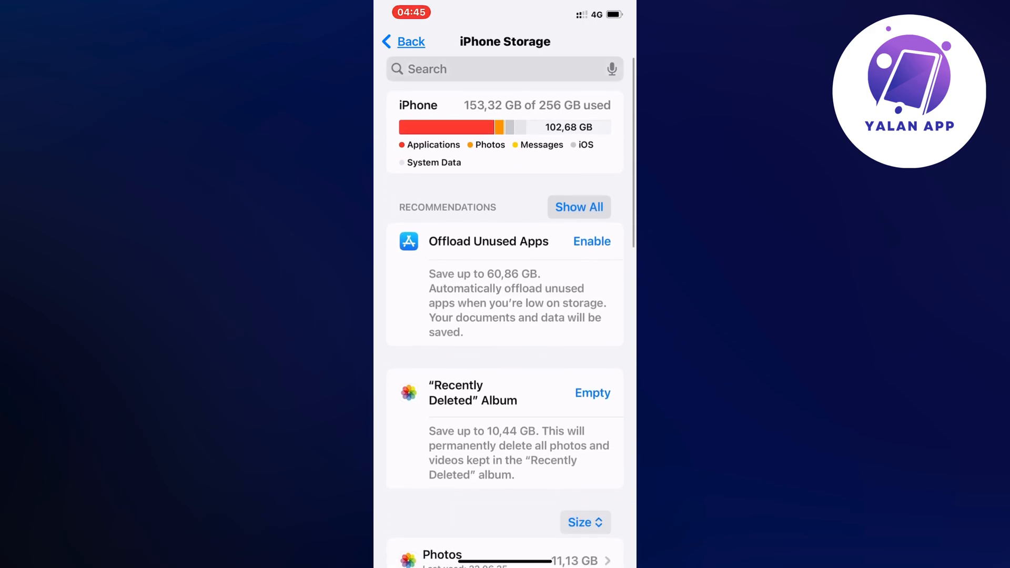
pyautogui.write('Netfli')
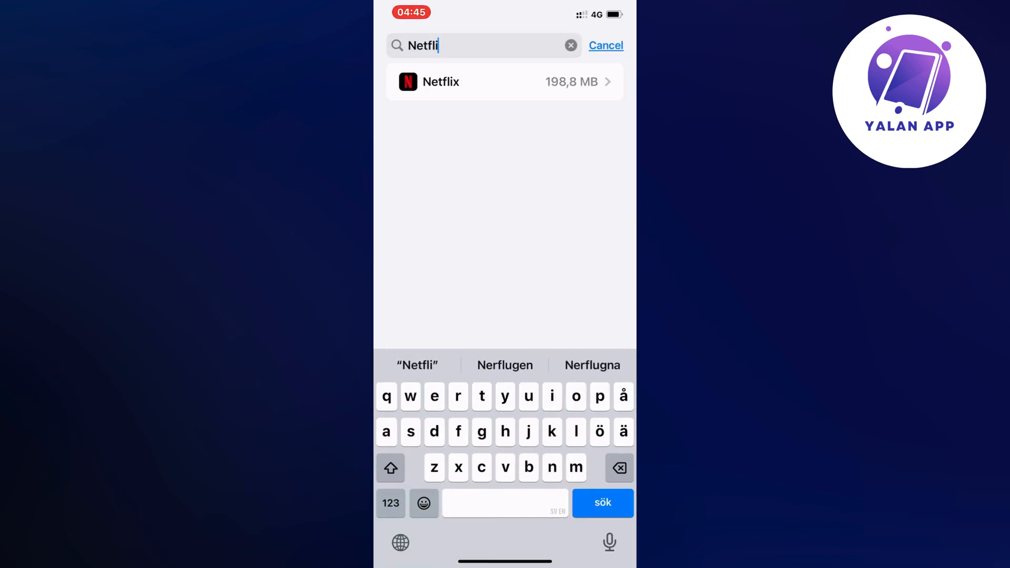
# Offload Netflix keeping its 198.8 MB of data, then start reinstalling it
pyautogui.click(504, 81)
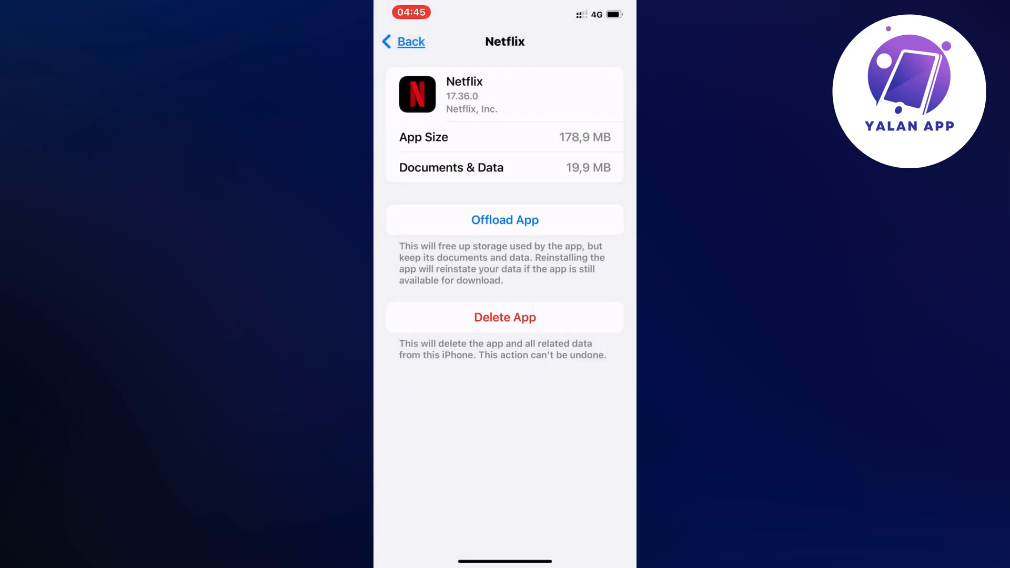
pyautogui.click(504, 220)
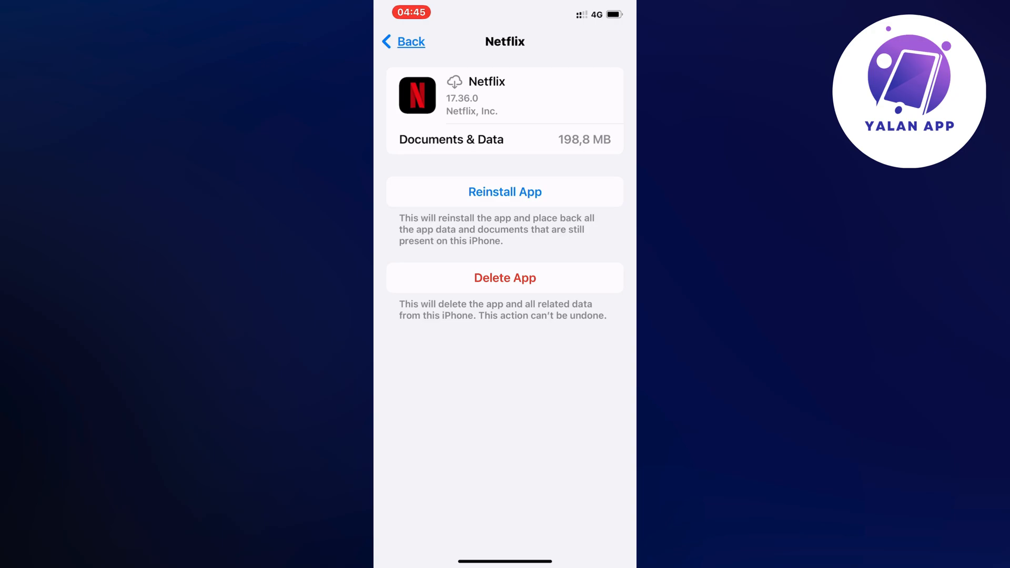
pyautogui.click(505, 191)
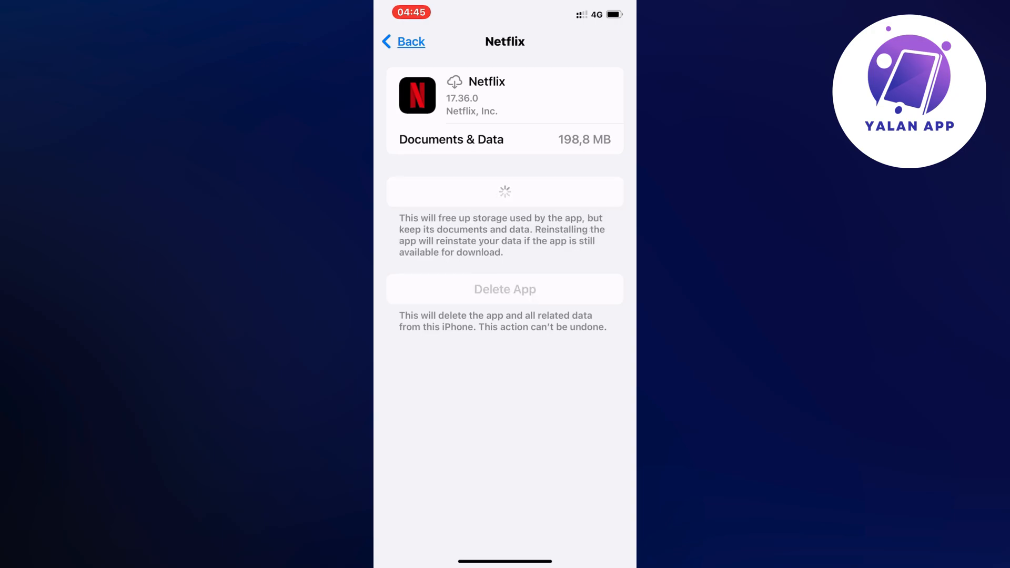